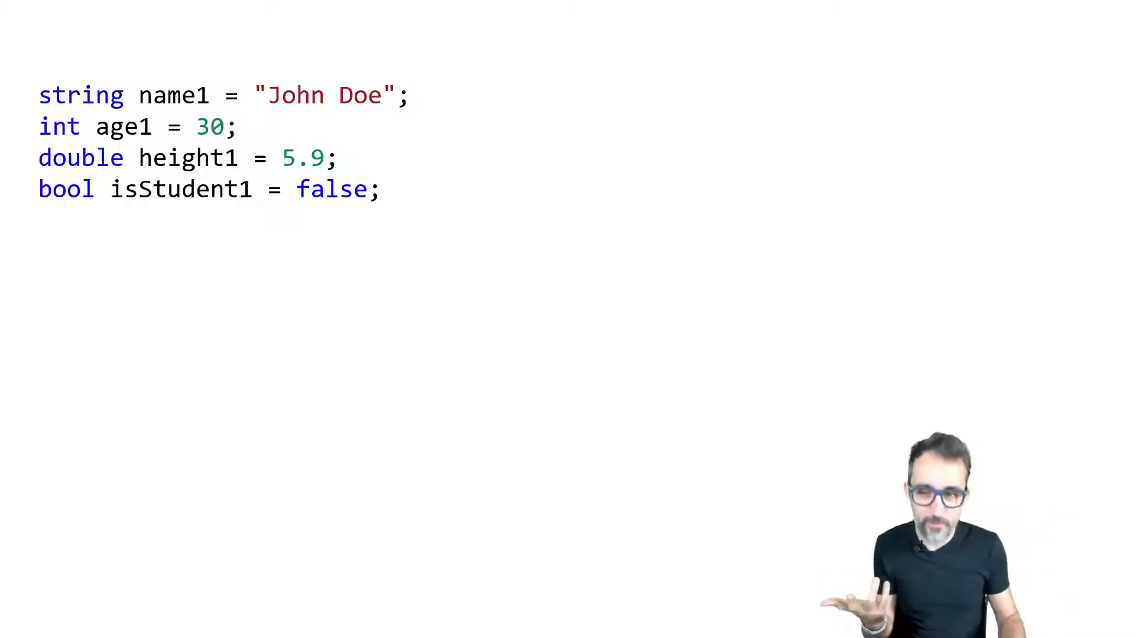
{"action": "type", "text": "string name2 = \"Jane Roe\";"}
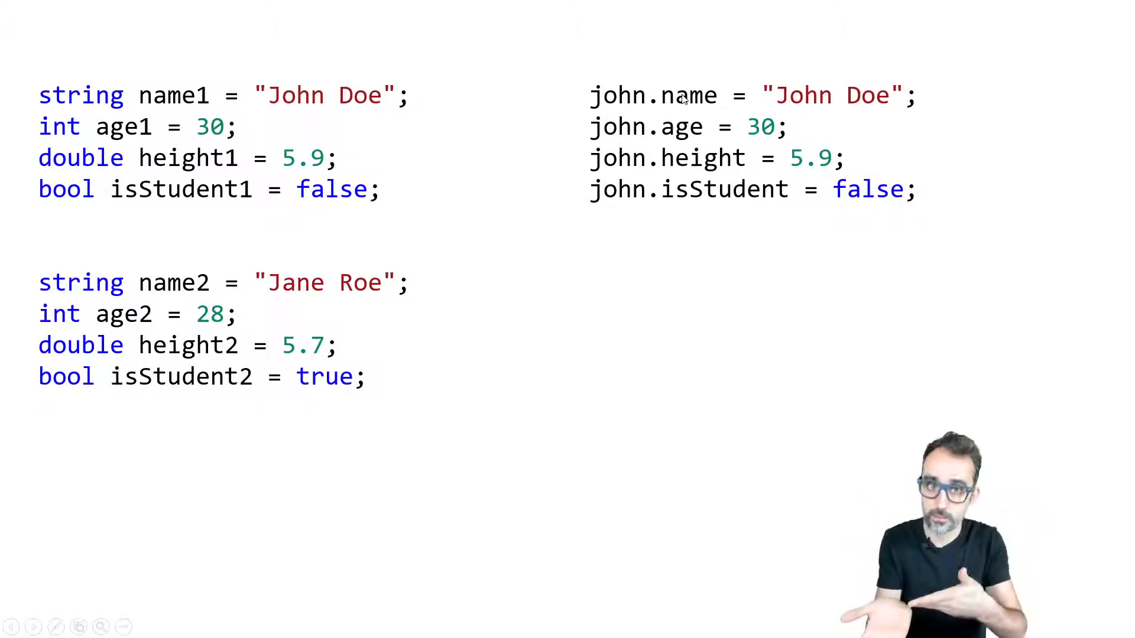
{"action": "mouse_move", "coordinate": [816, 70]}
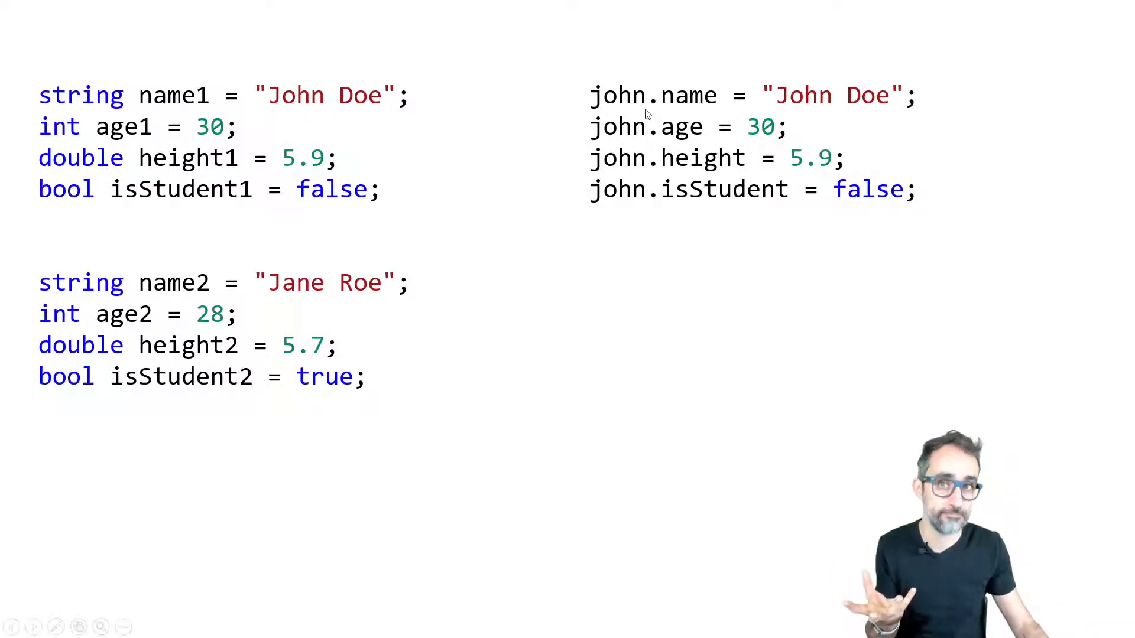
{"action": "mouse_move", "coordinate": [633, 120]}
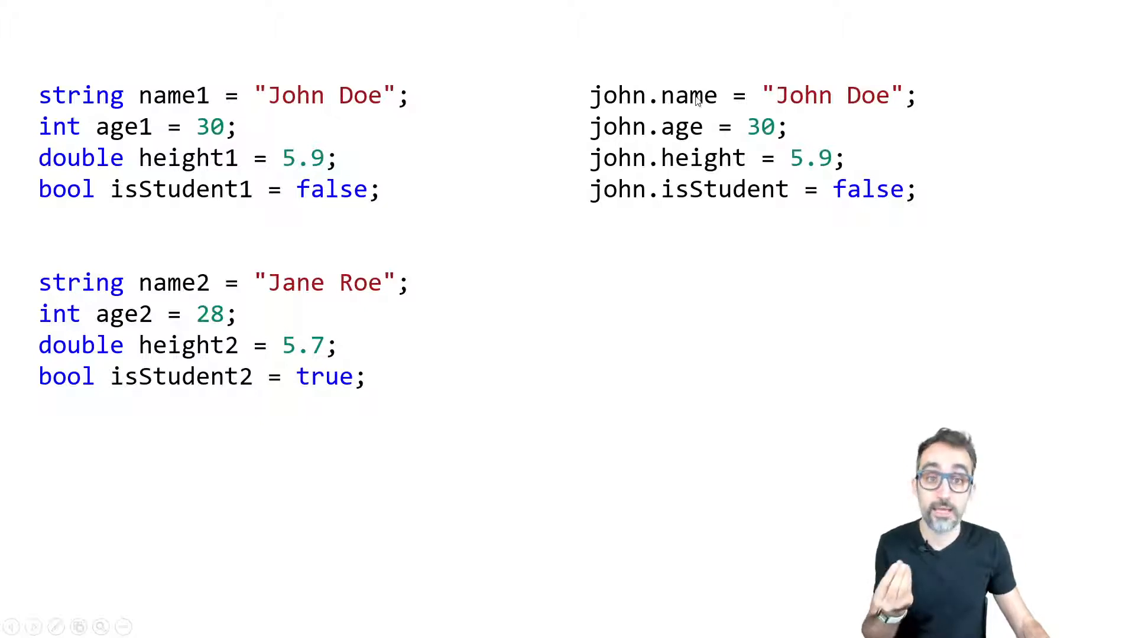
{"action": "mouse_move", "coordinate": [698, 201]}
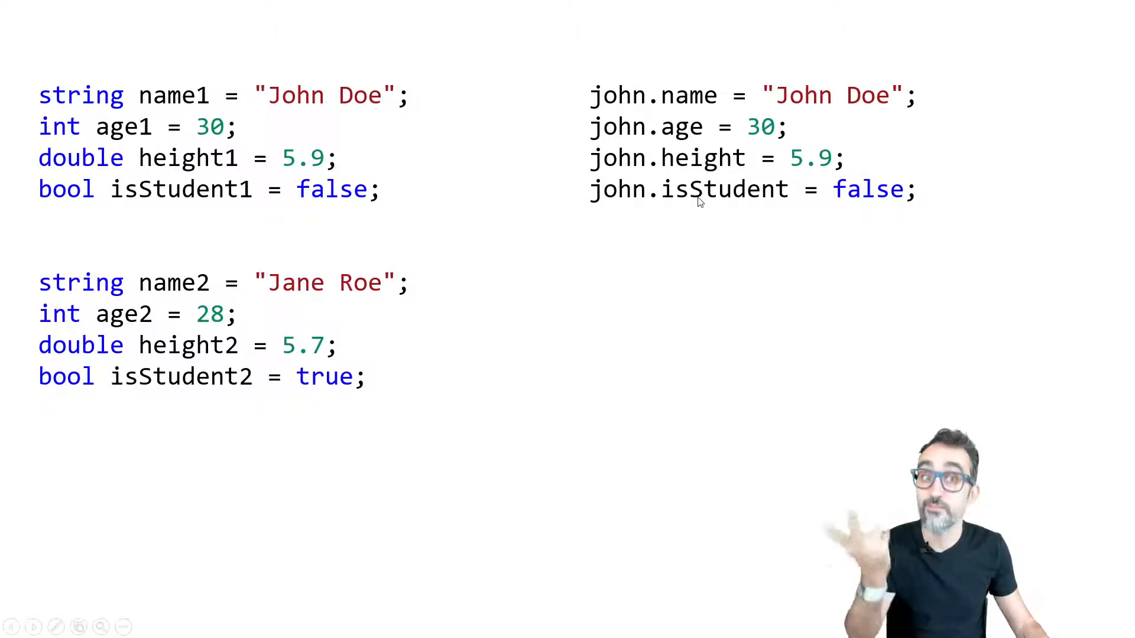
{"action": "mouse_move", "coordinate": [874, 235]}
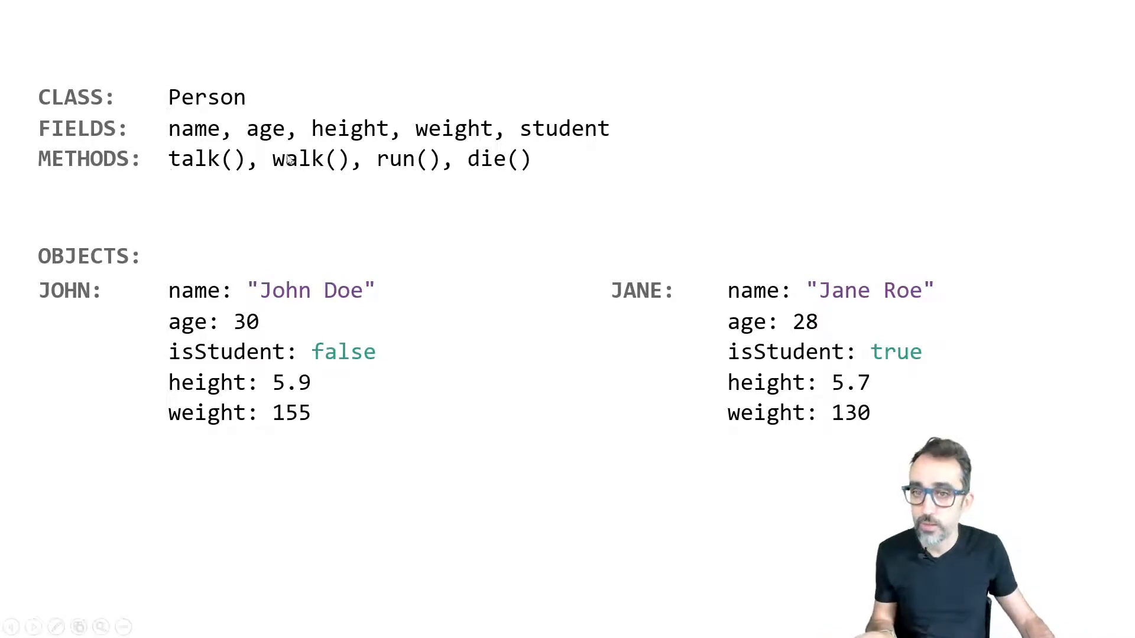
{"action": "mouse_move", "coordinate": [411, 180]}
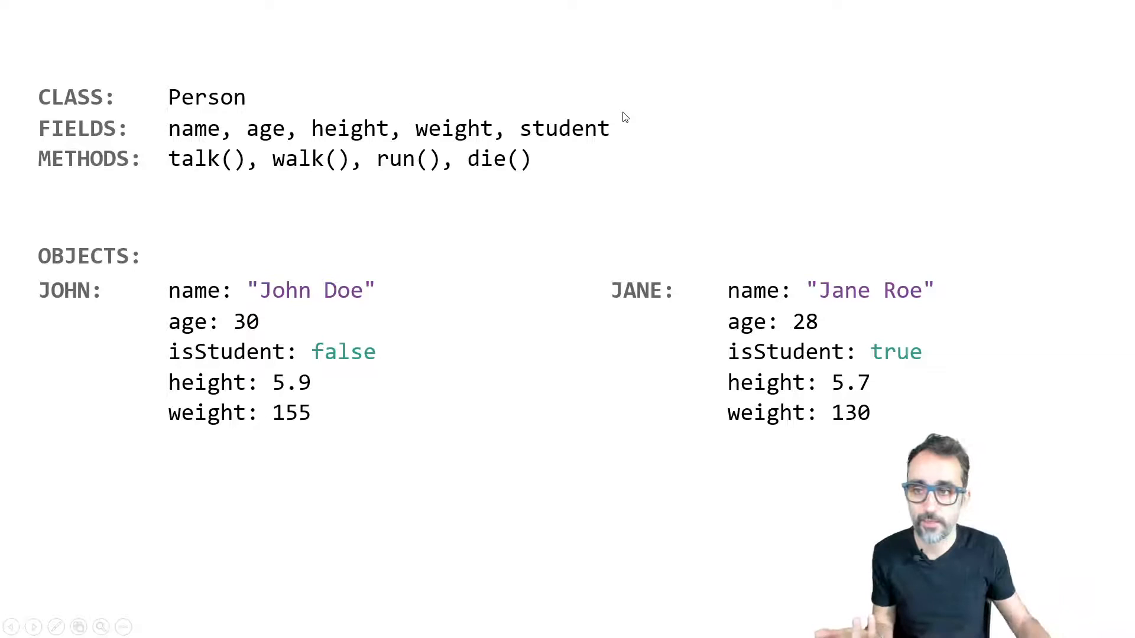
{"action": "mouse_move", "coordinate": [199, 163]}
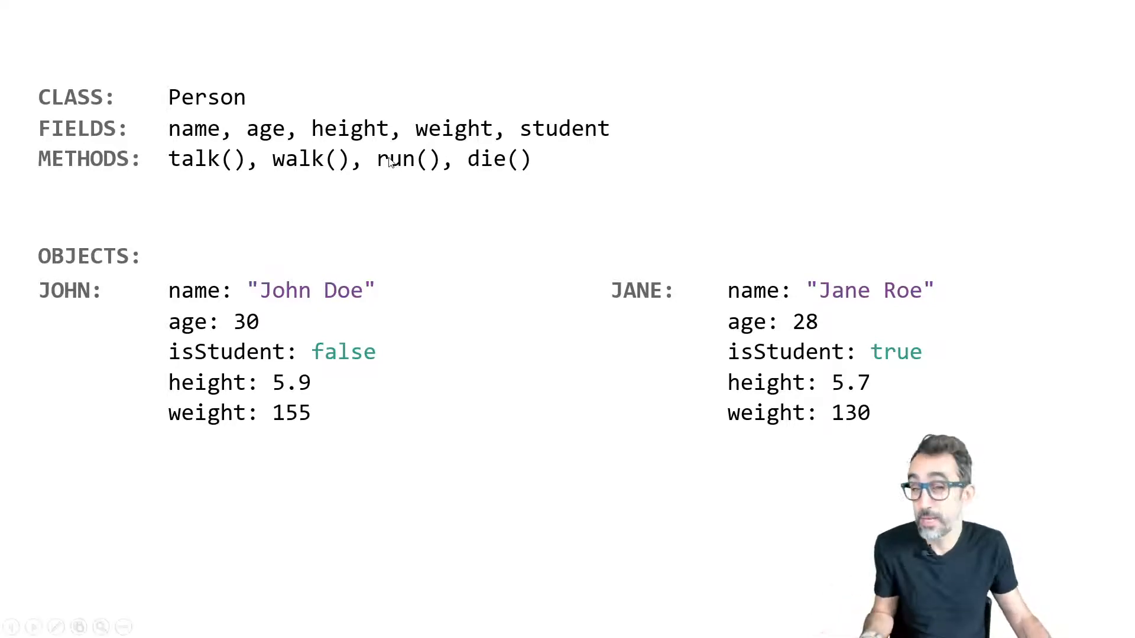
{"action": "mouse_move", "coordinate": [463, 134]}
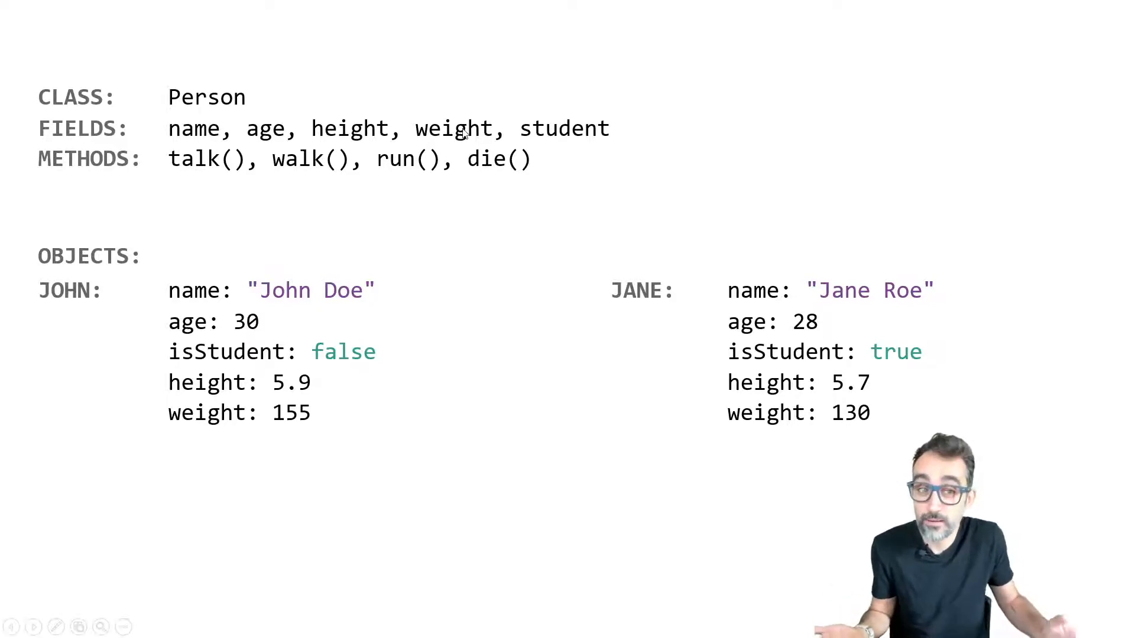